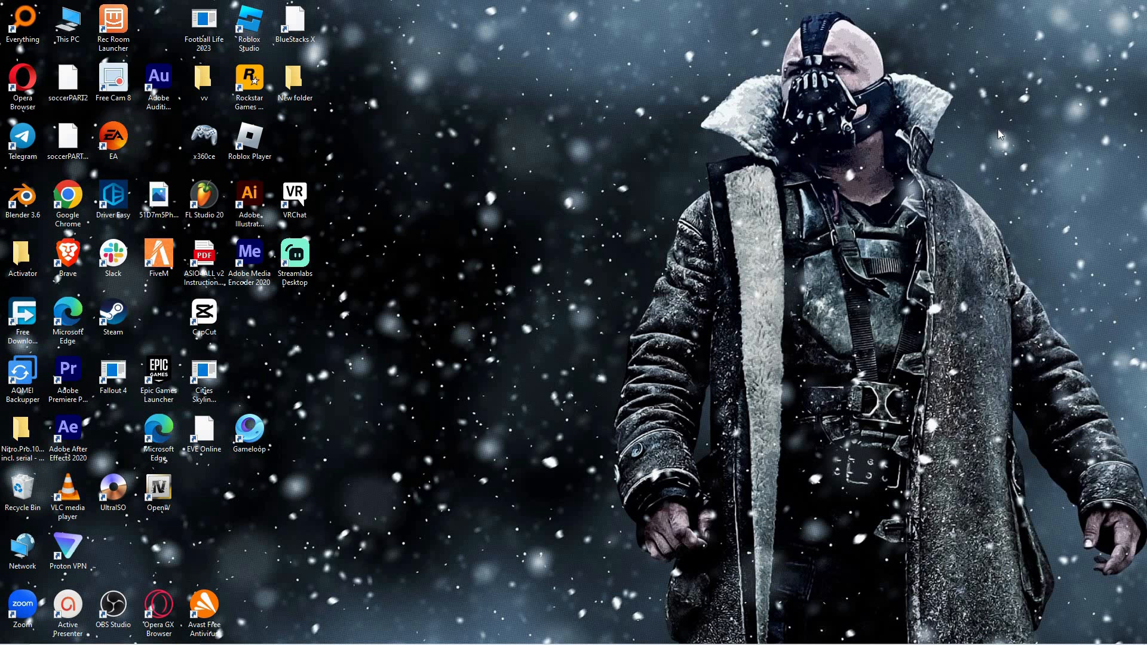
pyautogui.moveTo(994, 143)
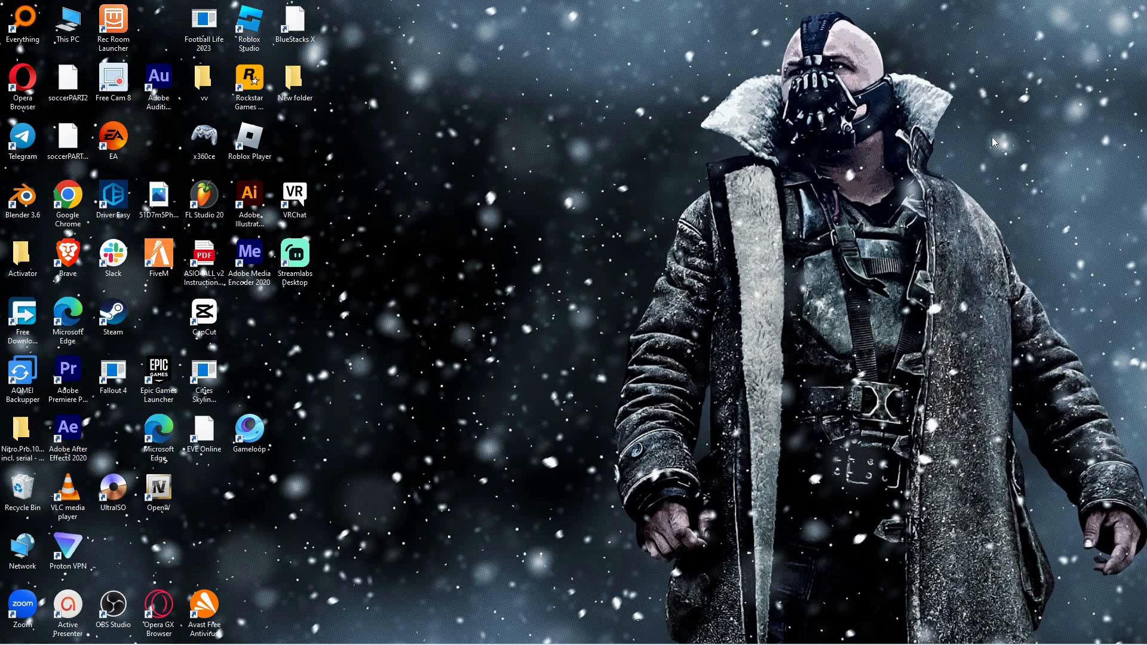
pyautogui.moveTo(728, 618)
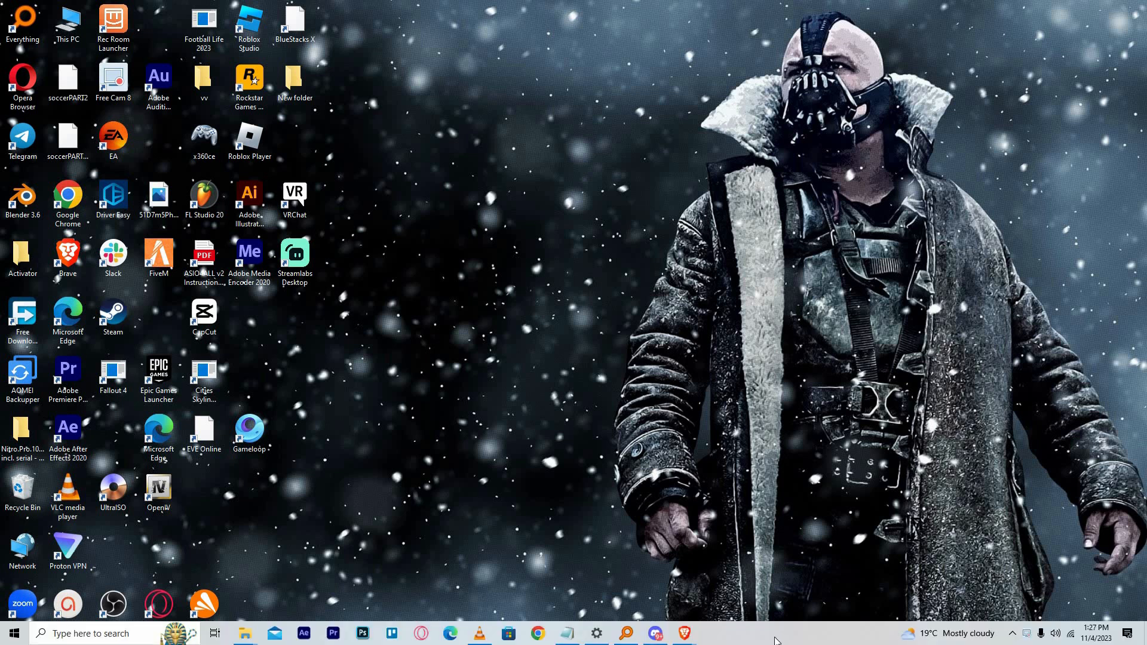
pyautogui.moveTo(756, 638)
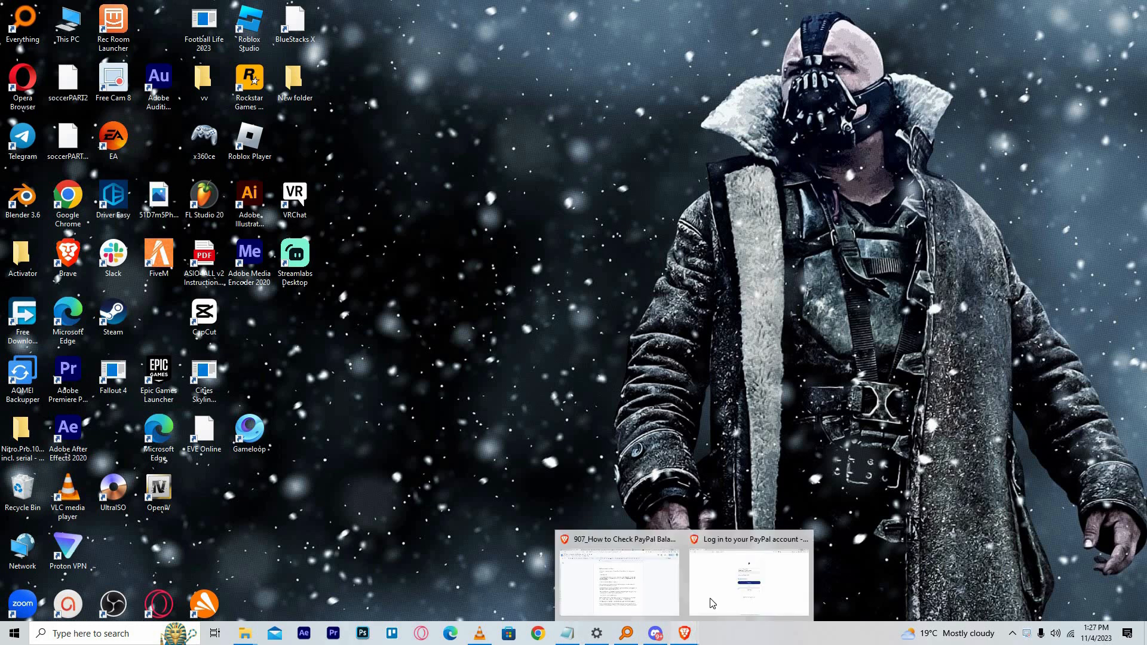
# Switch to the 'Log in to your PayPal account' browser window from the taskbar
pyautogui.click(747, 580)
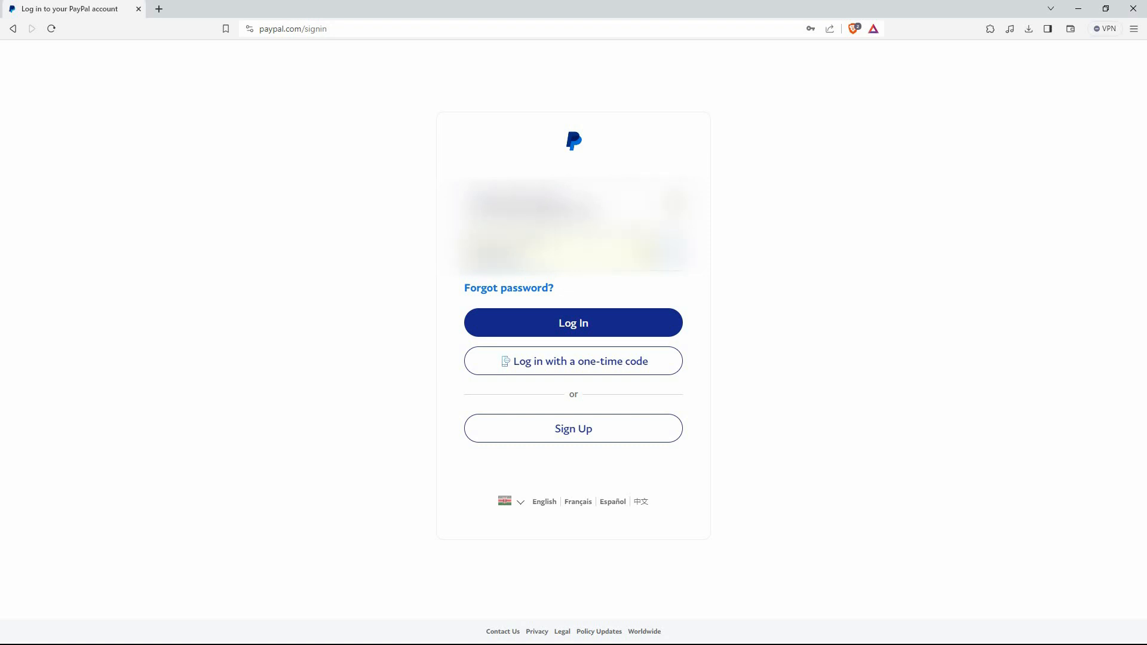
pyautogui.moveTo(622, 322)
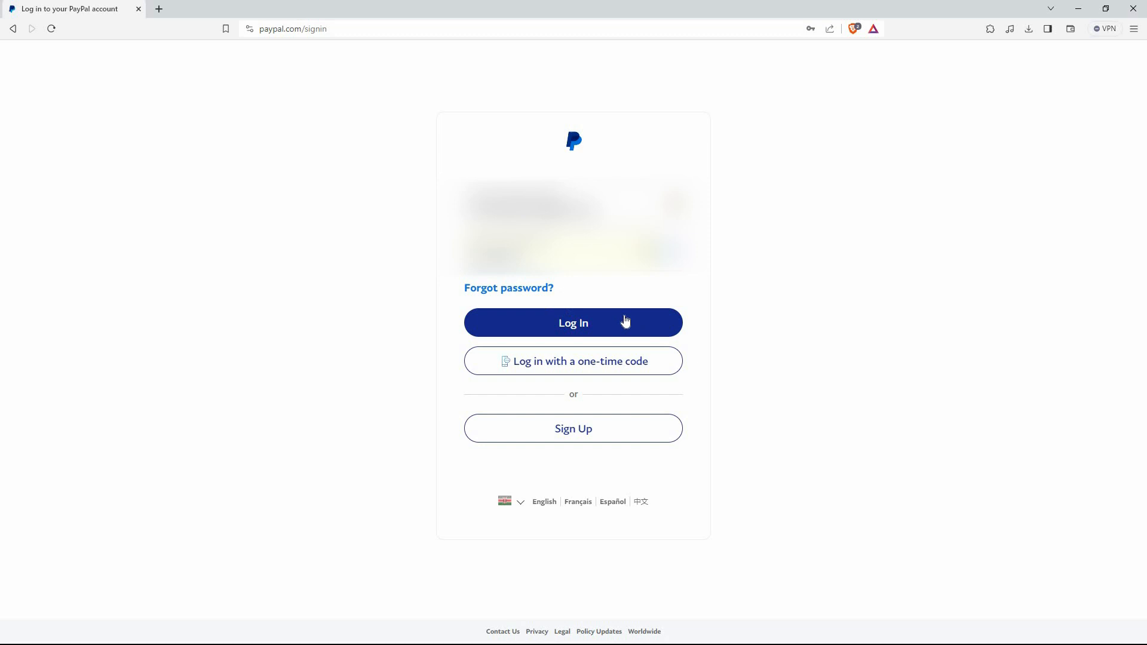
# Log in to PayPal and select 'Banks and cards' on the Summary page
pyautogui.click(574, 323)
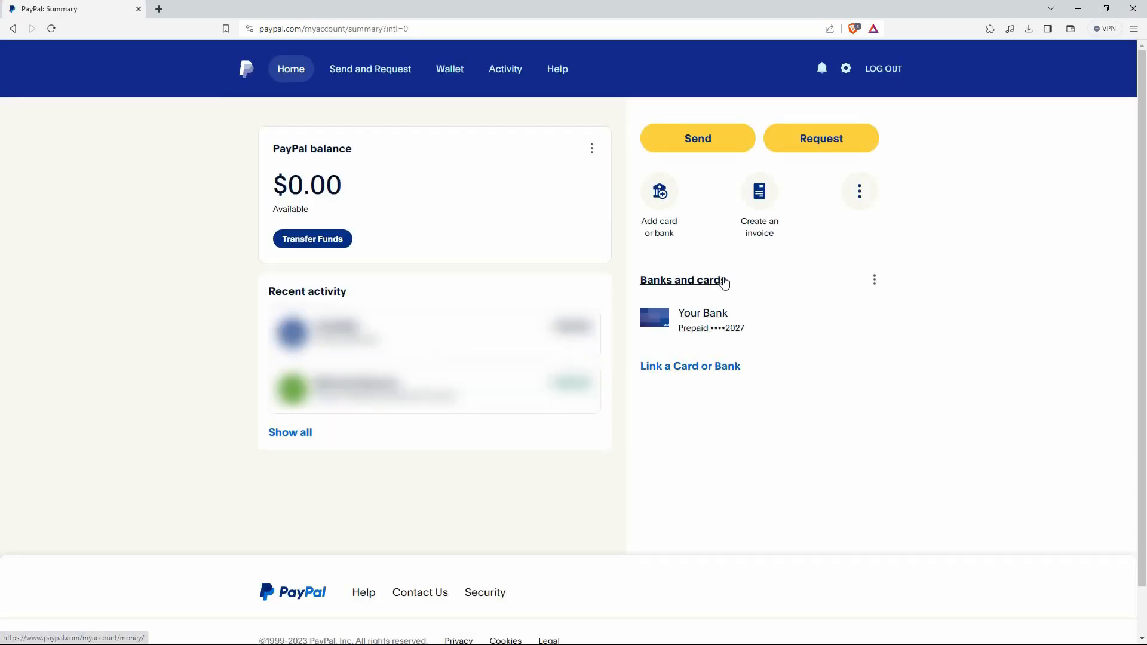
pyautogui.moveTo(660, 281)
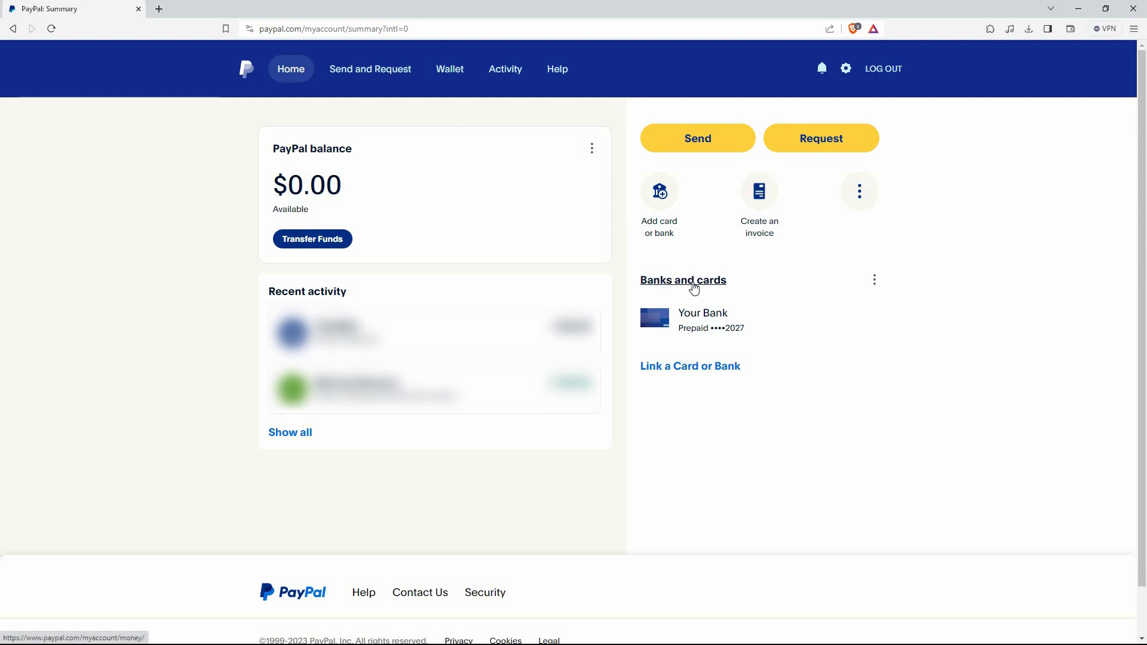
pyautogui.click(683, 281)
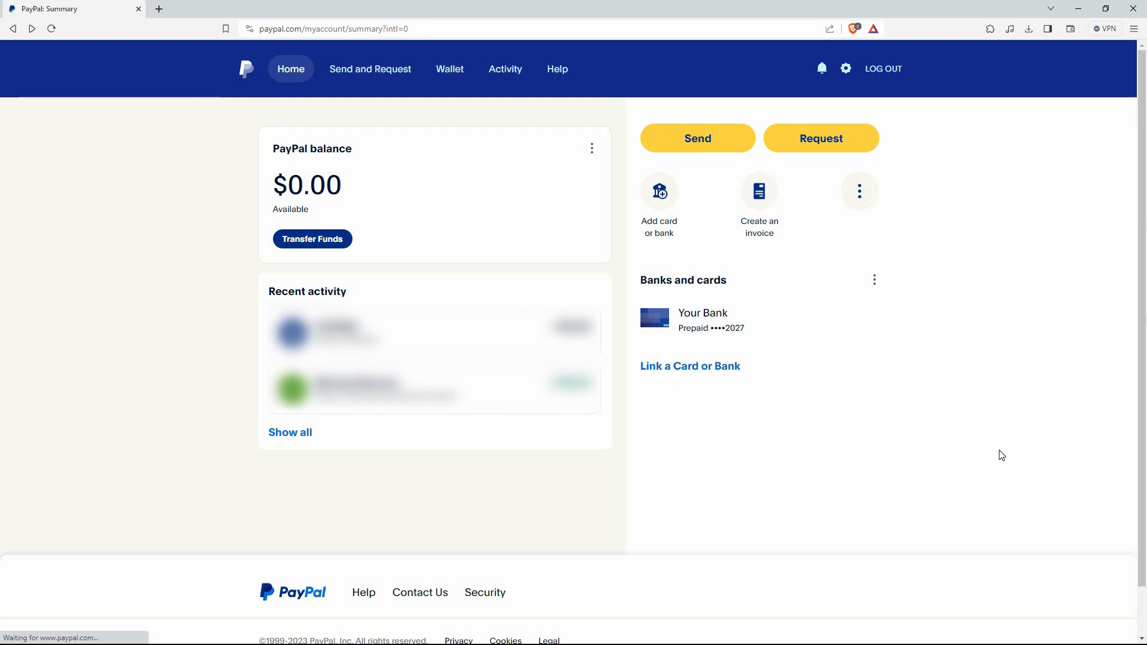